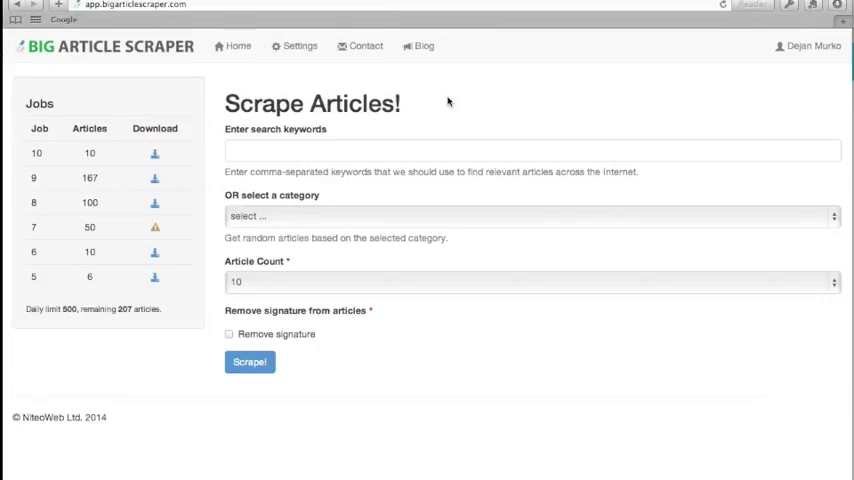
pyautogui.moveTo(219, 145)
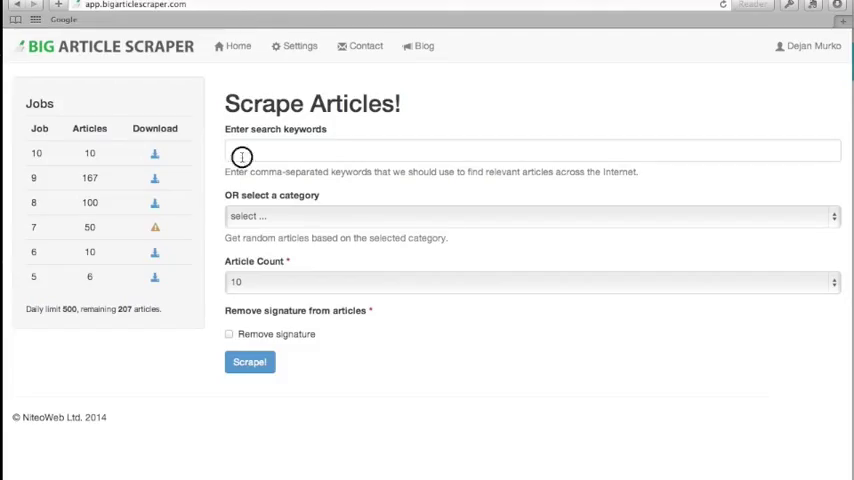
pyautogui.write('internet')
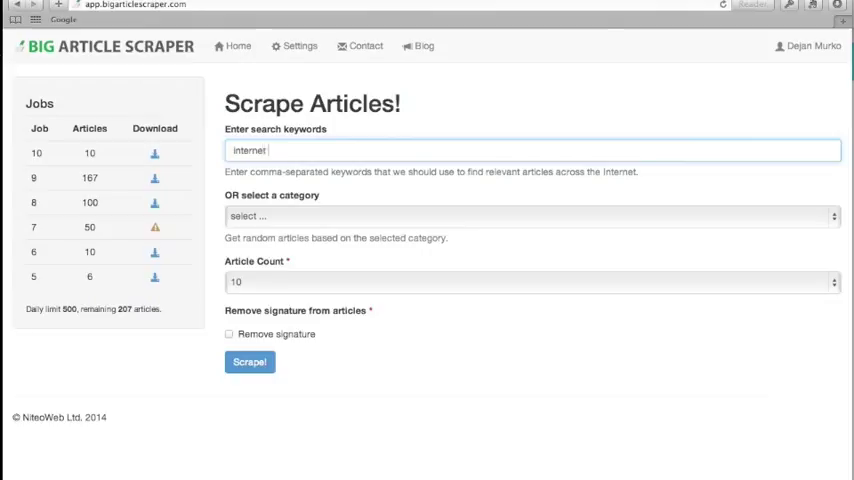
pyautogui.write('marketing')
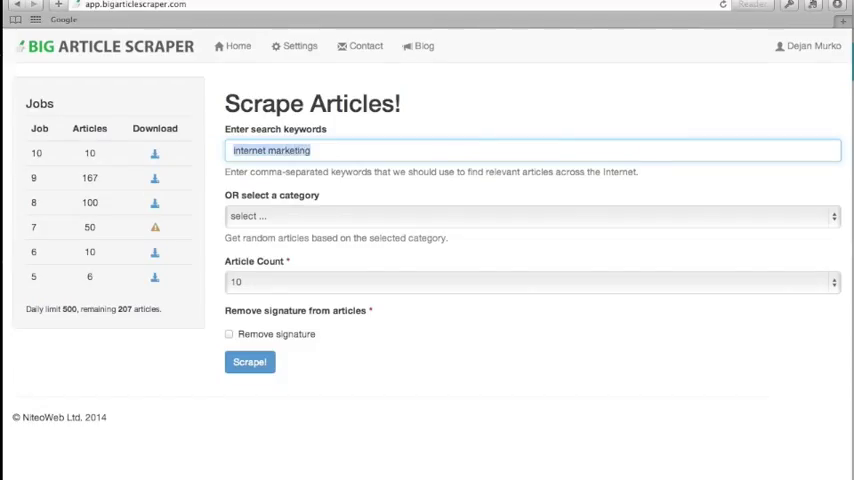
pyautogui.write('weight loss')
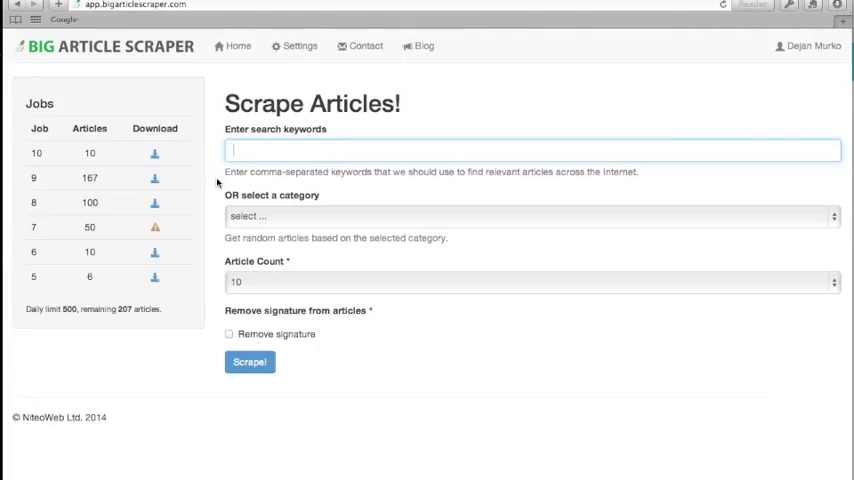
pyautogui.moveTo(227, 217)
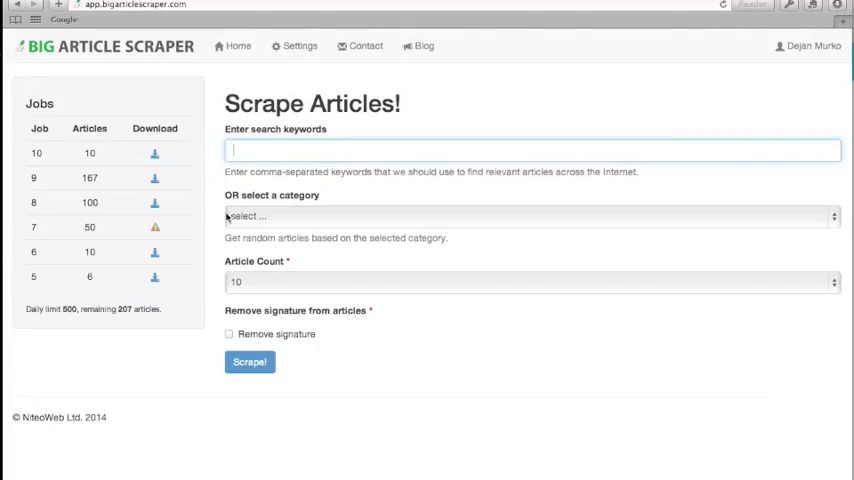
pyautogui.click(530, 216)
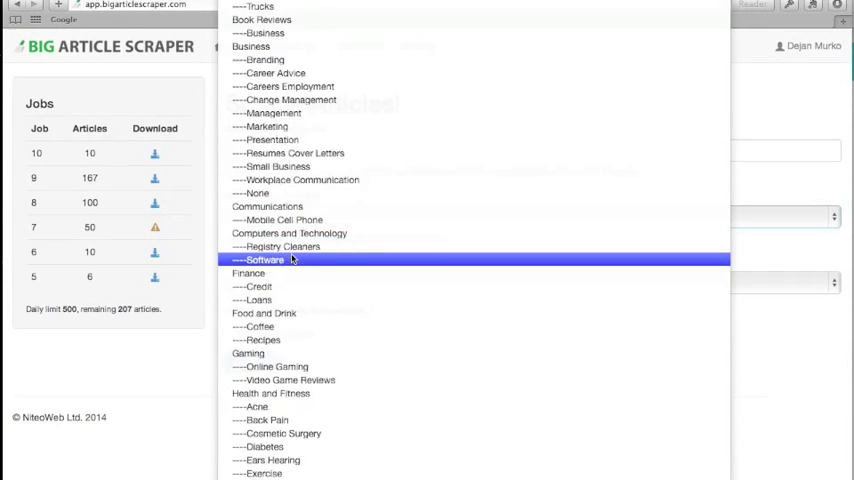
pyautogui.scroll(-3)
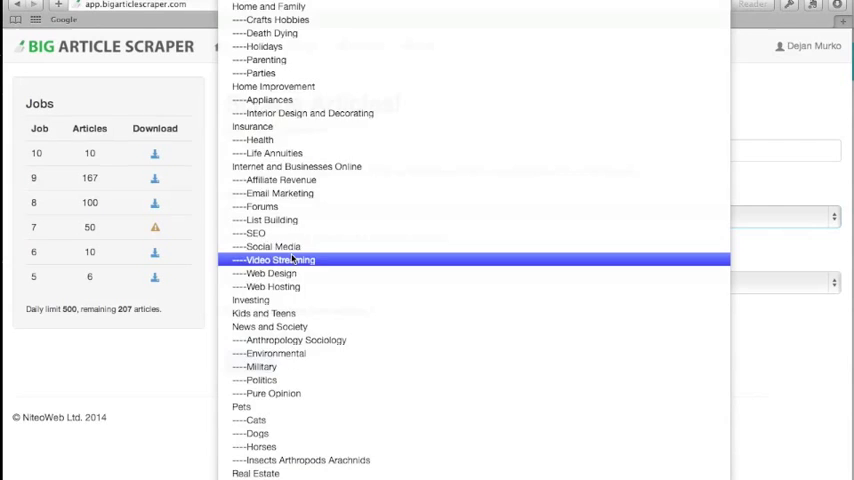
pyautogui.scroll(-3)
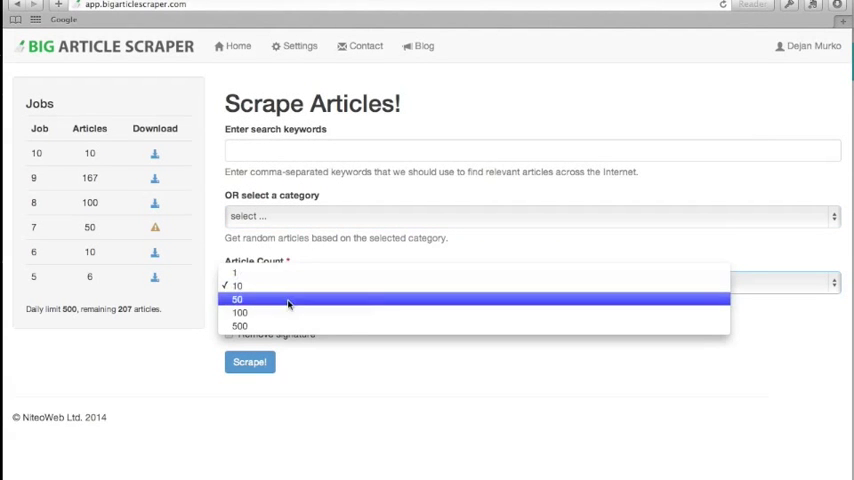
pyautogui.click(237, 286)
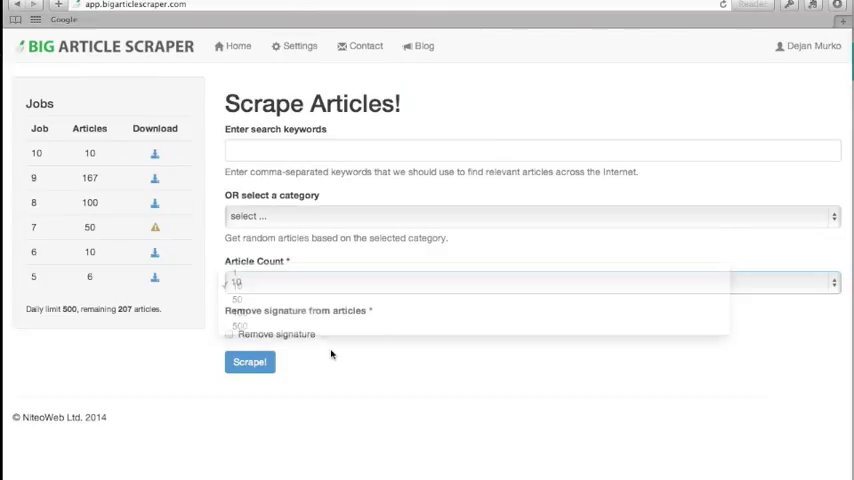